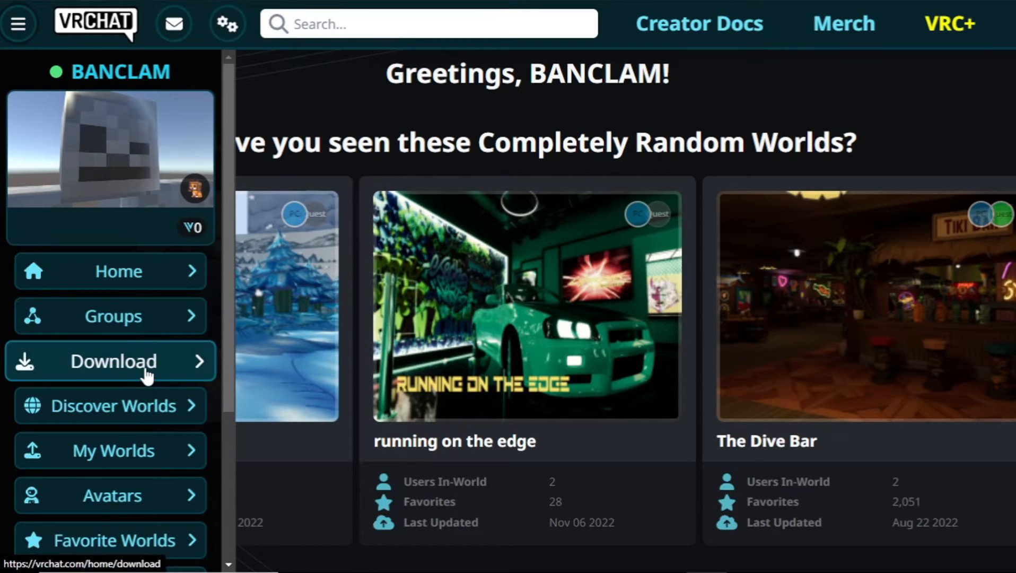
Step: Reach the Minecraft-style avatar download page and spin its preview to inspect the model
left_click(111, 360)
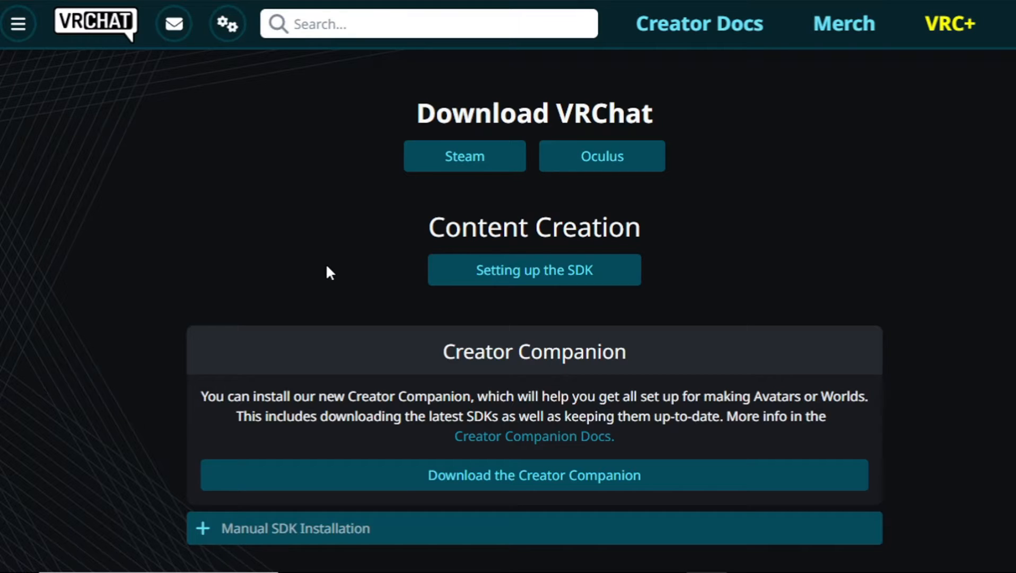
mouse_move(162, 298)
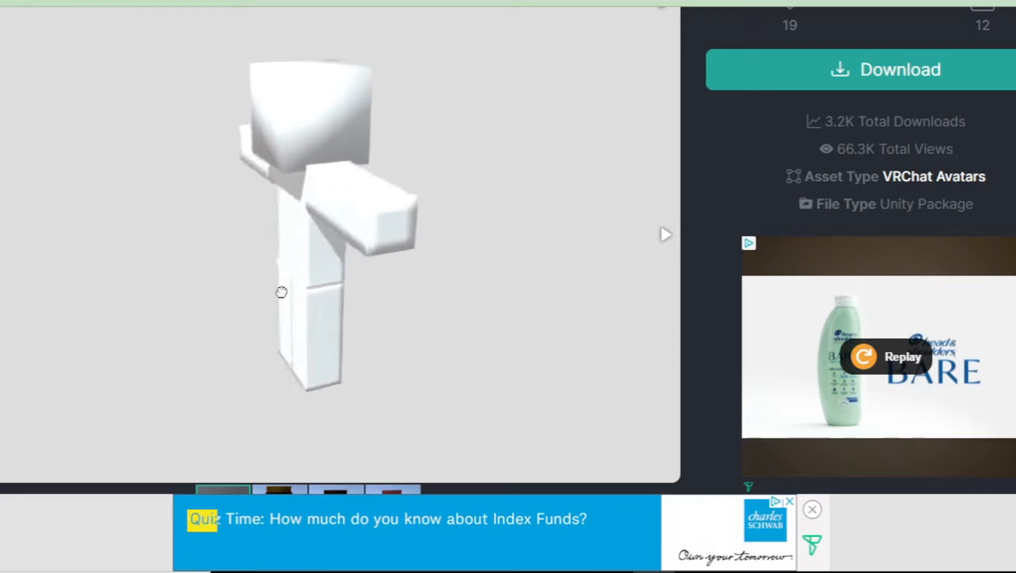
left_click_drag(281, 291, 336, 323)
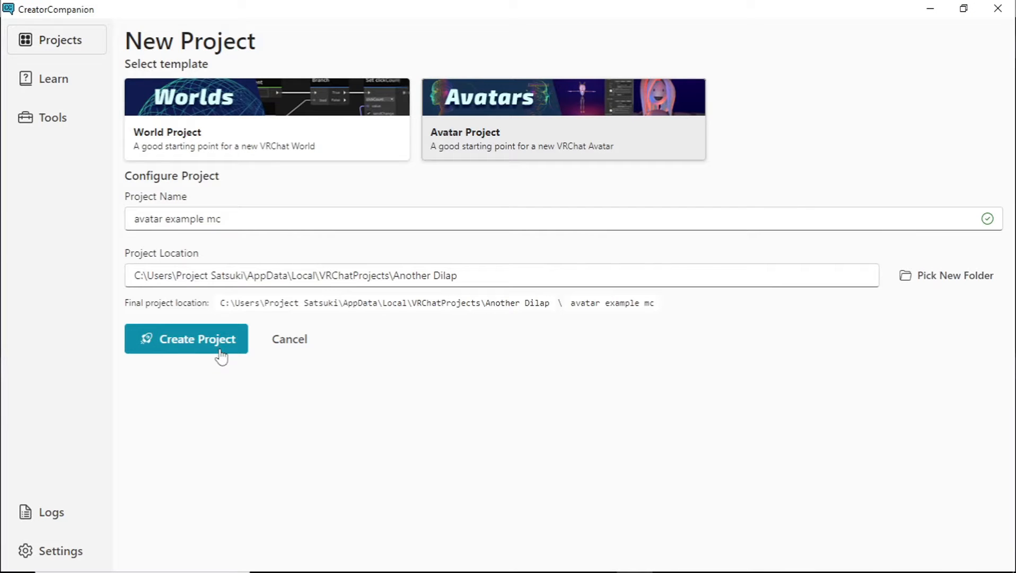
Step: Create the 'avatar example mc' project in Creator Companion and launch it in Unity
left_click(186, 339)
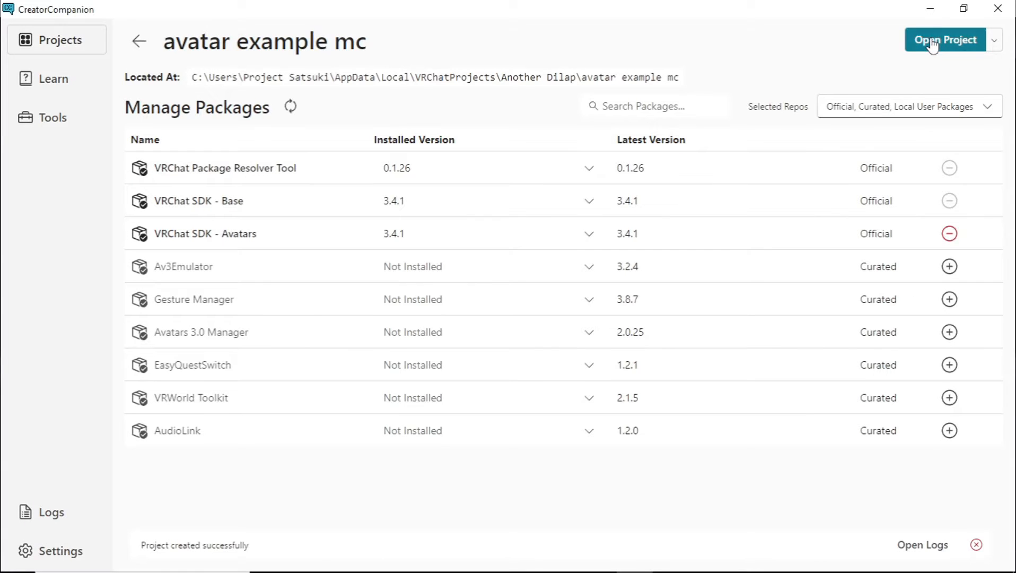
left_click(944, 39)
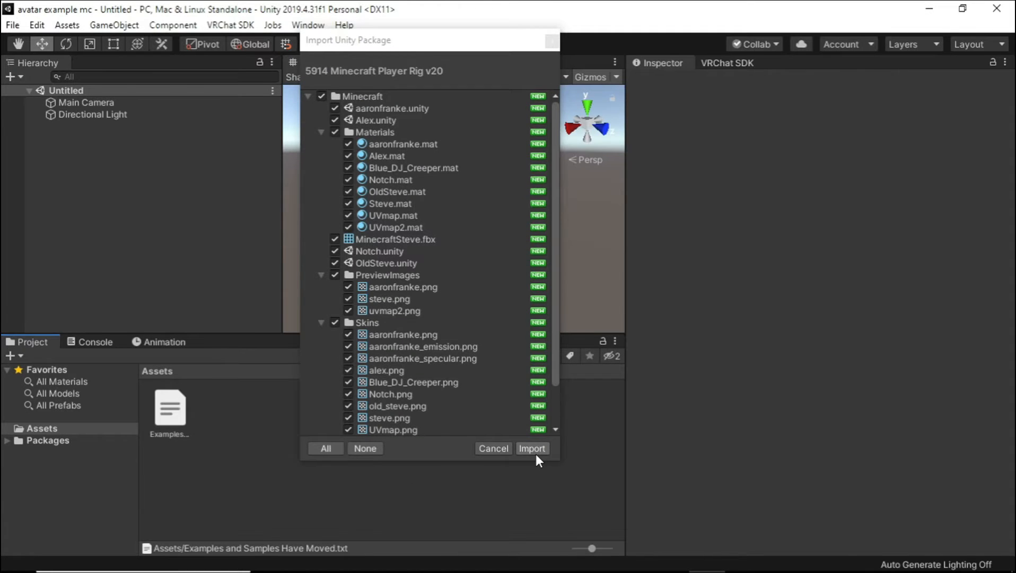
Step: Import the Minecraft player rig and place the MinecraftSteve model into the scene Hierarchy
left_click(530, 447)
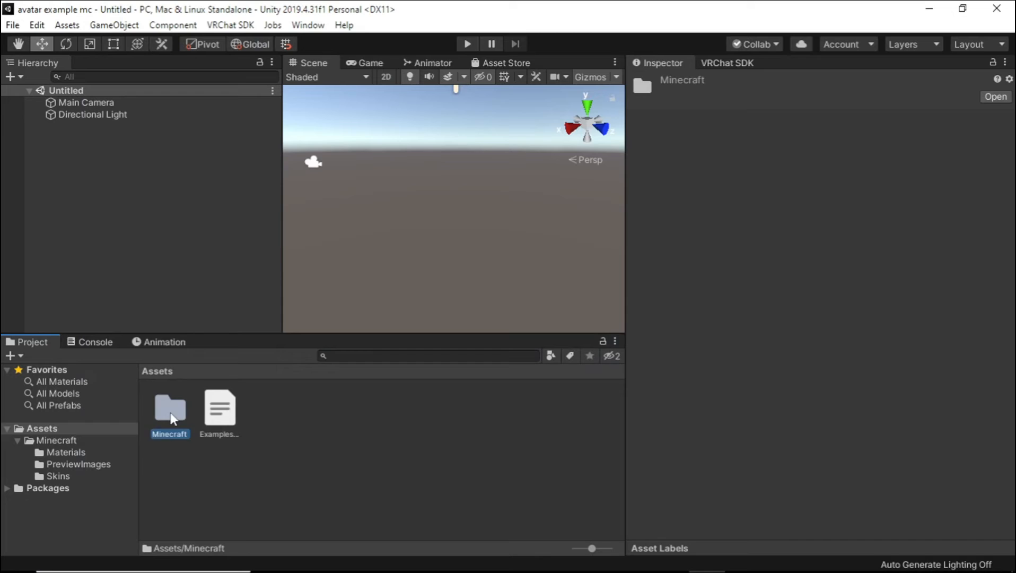
double_click(168, 412)
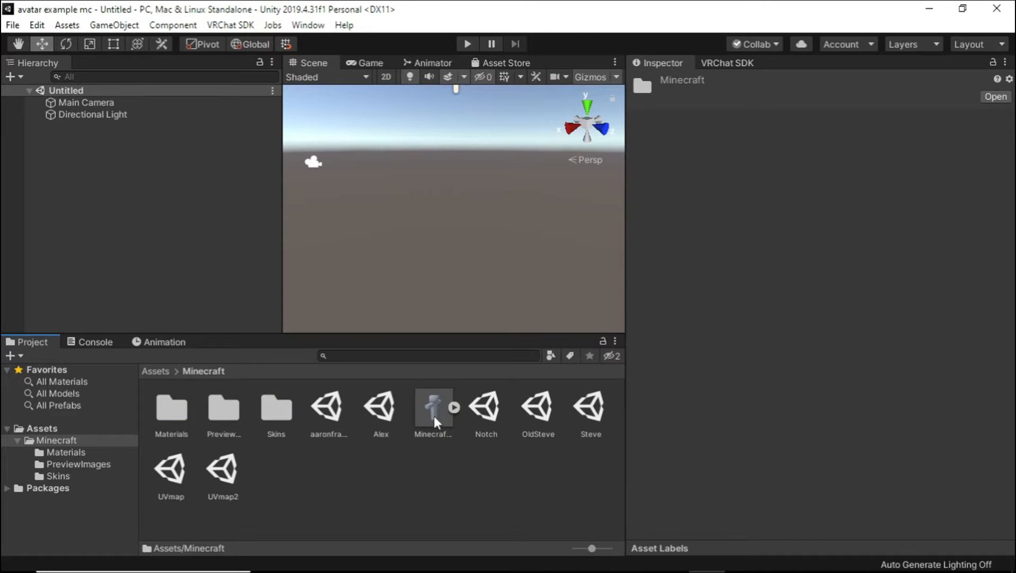
left_click(433, 407)
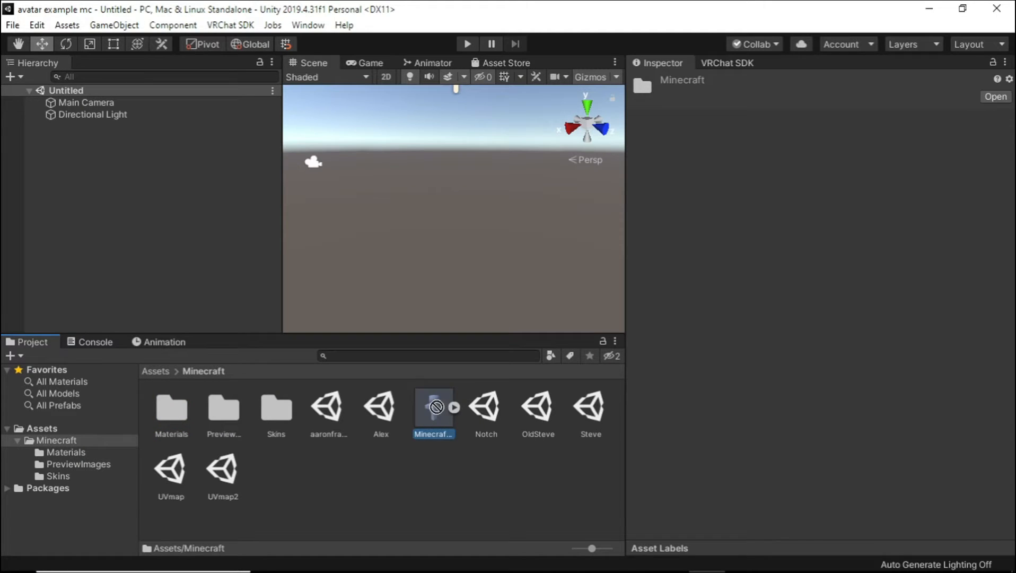
left_click_drag(433, 405, 453, 207)
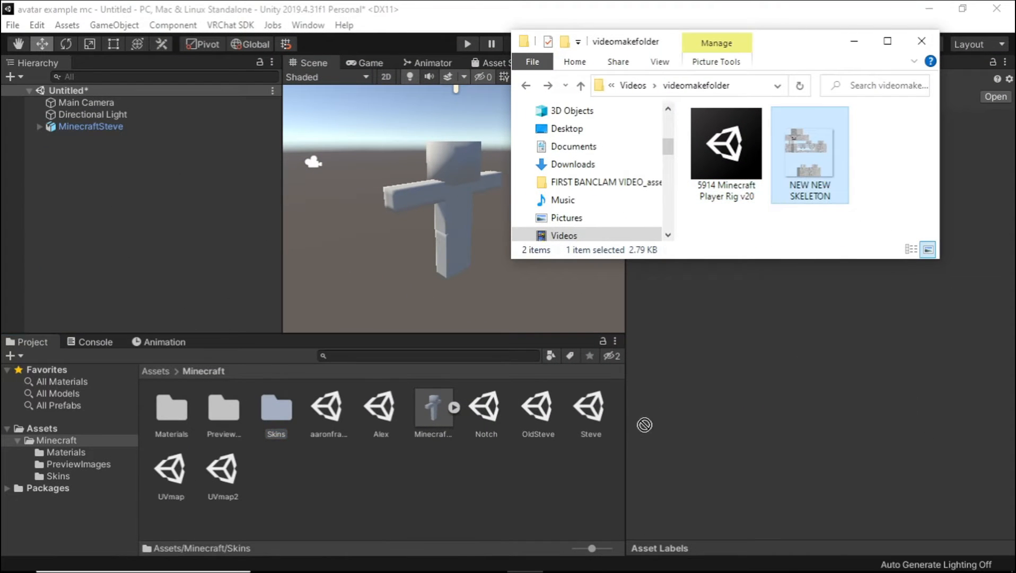
Step: Add the NEW NEW SKELETON skin image to the Assets/Minecraft/Skins folder
left_click(276, 406)
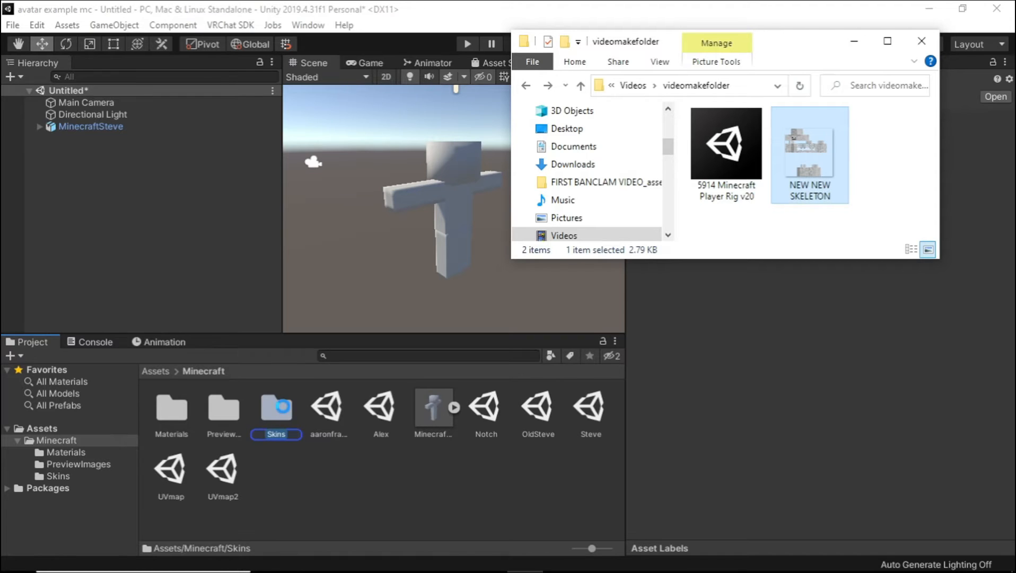
left_click(919, 40)
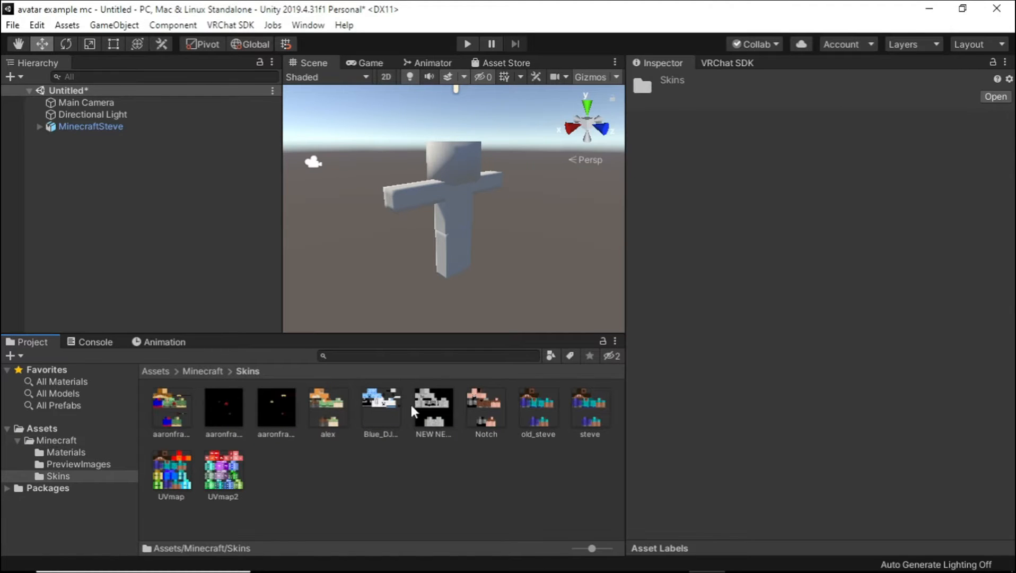
Step: Give NEW NEW SKELETON alpha transparency, no mip maps, Point (no filter) filtering and None compression, applied
left_click(432, 407)
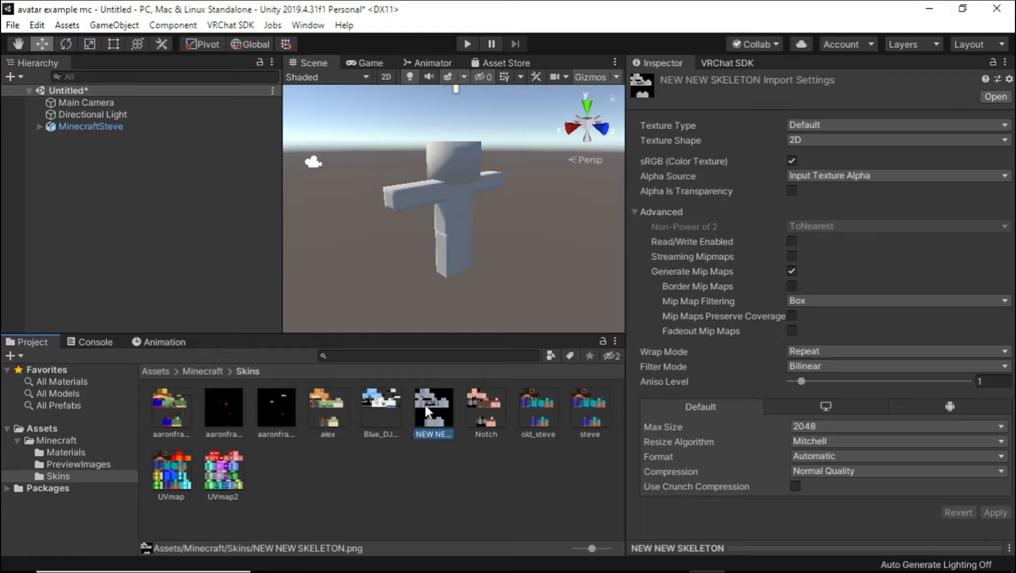
left_click(791, 191)
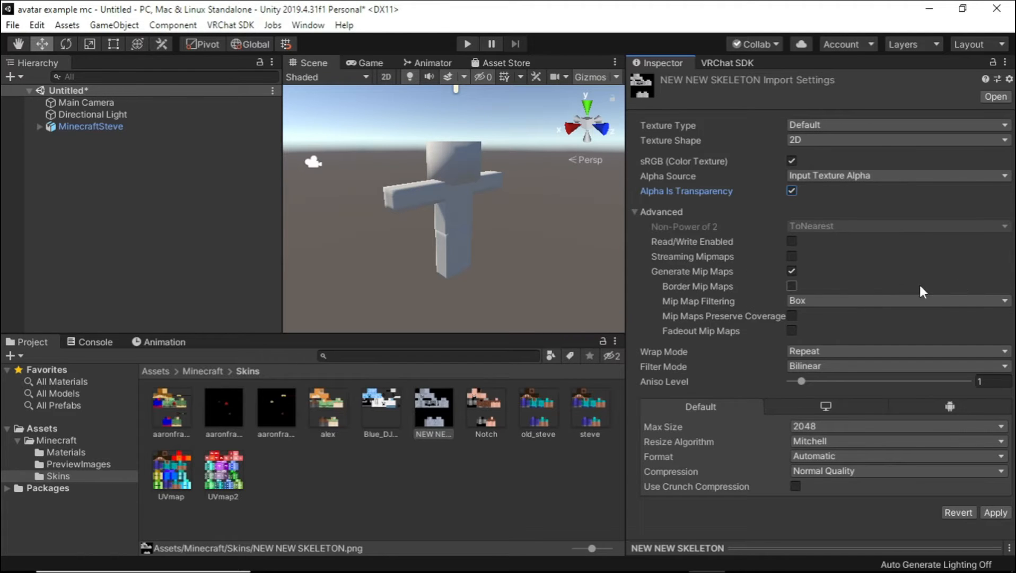
left_click(791, 270)
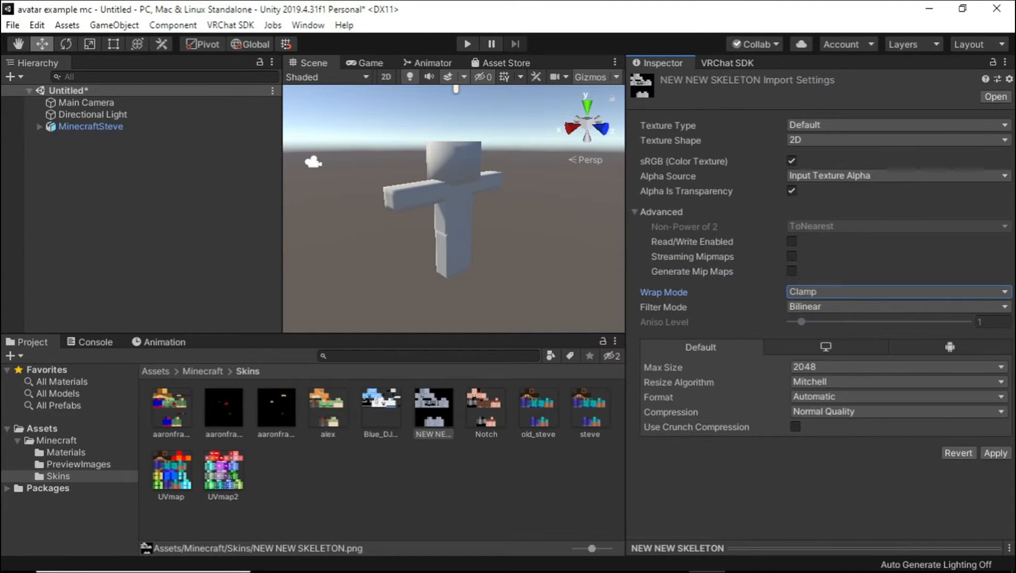
left_click(897, 306)
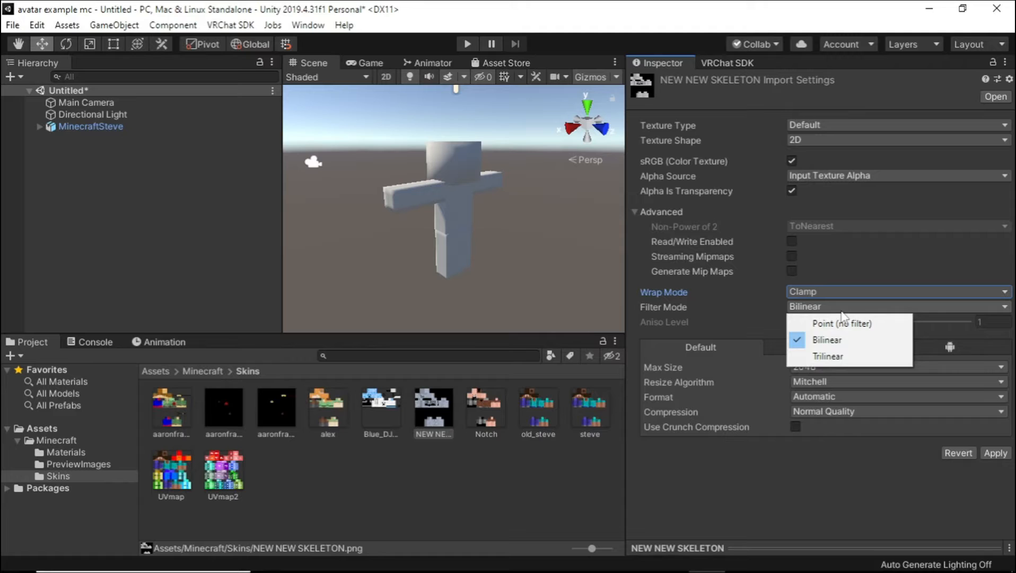
left_click(842, 322)
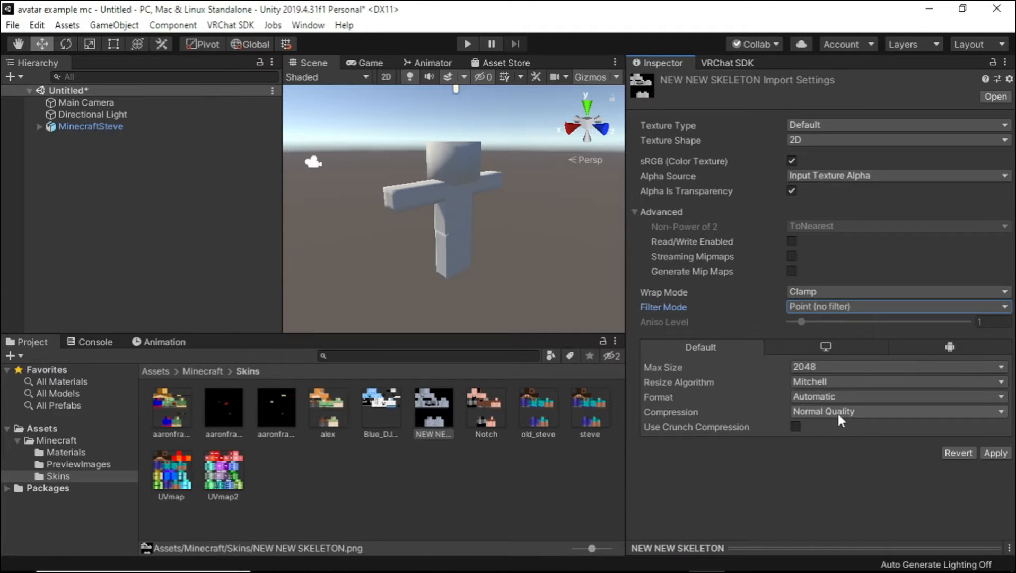
left_click(896, 411)
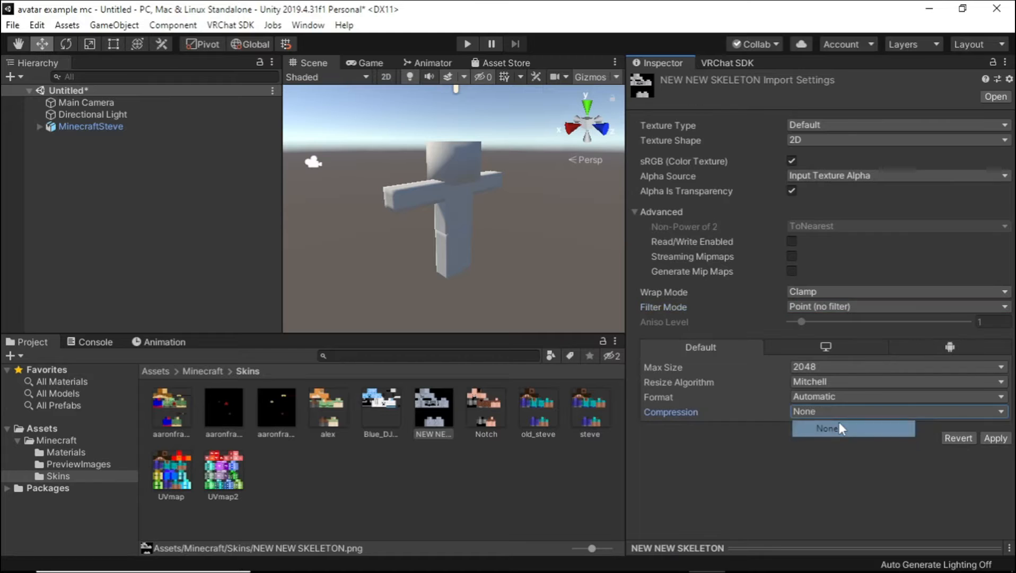
left_click(828, 428)
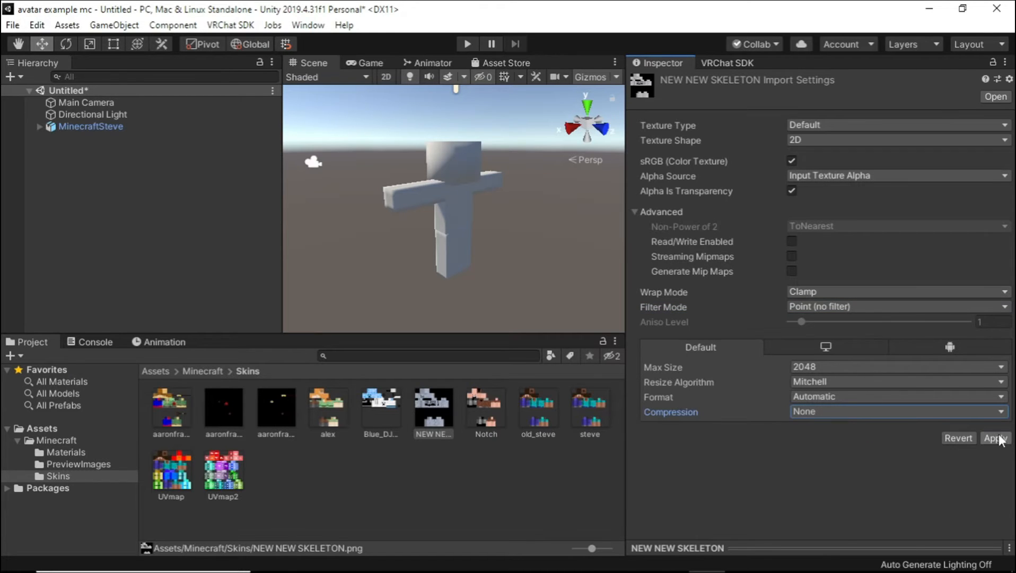
left_click(995, 438)
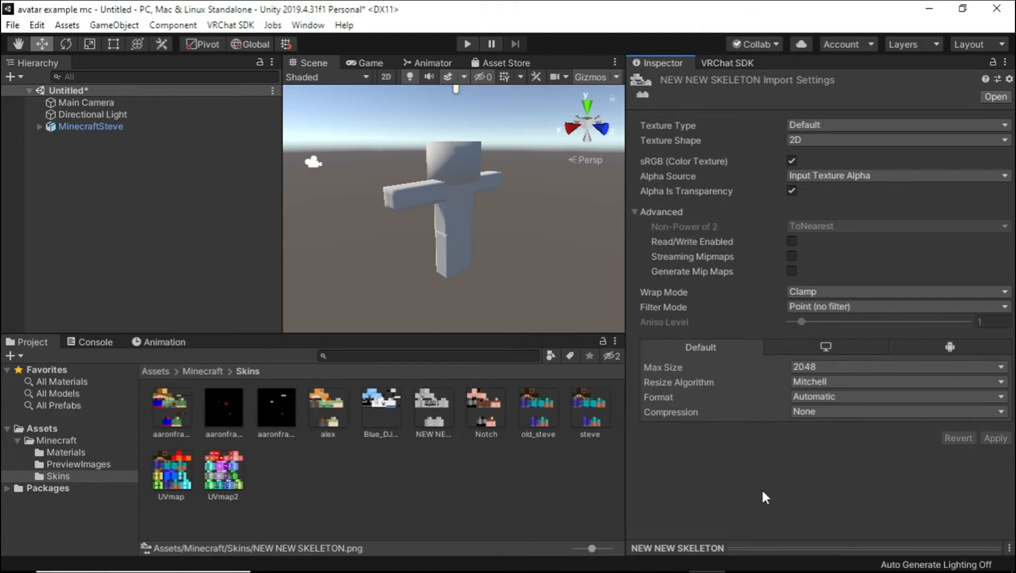
left_click(155, 370)
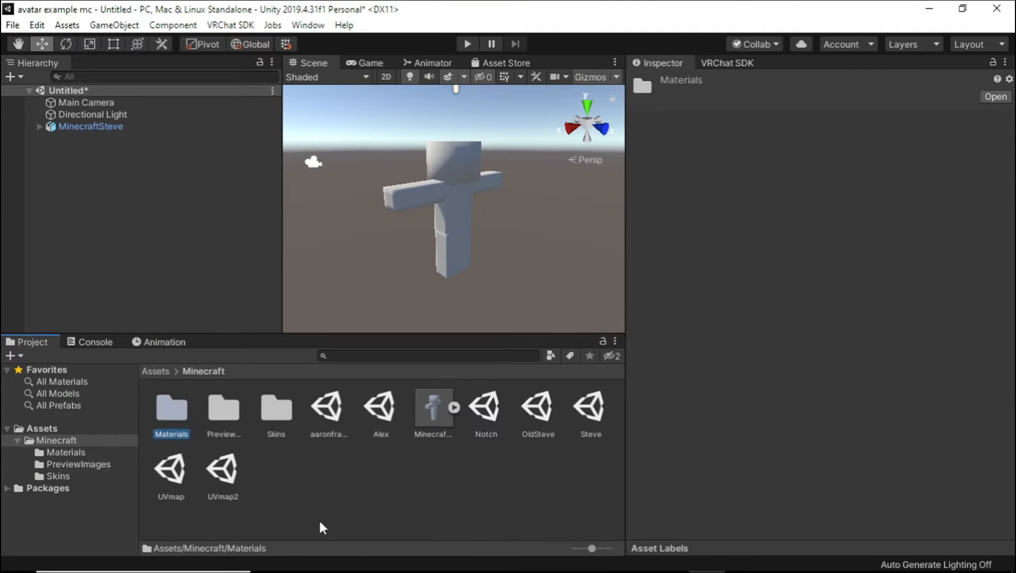
Step: Create a New Material in Minecraft/Materials with Rendering Mode set to Cutout
double_click(171, 408)
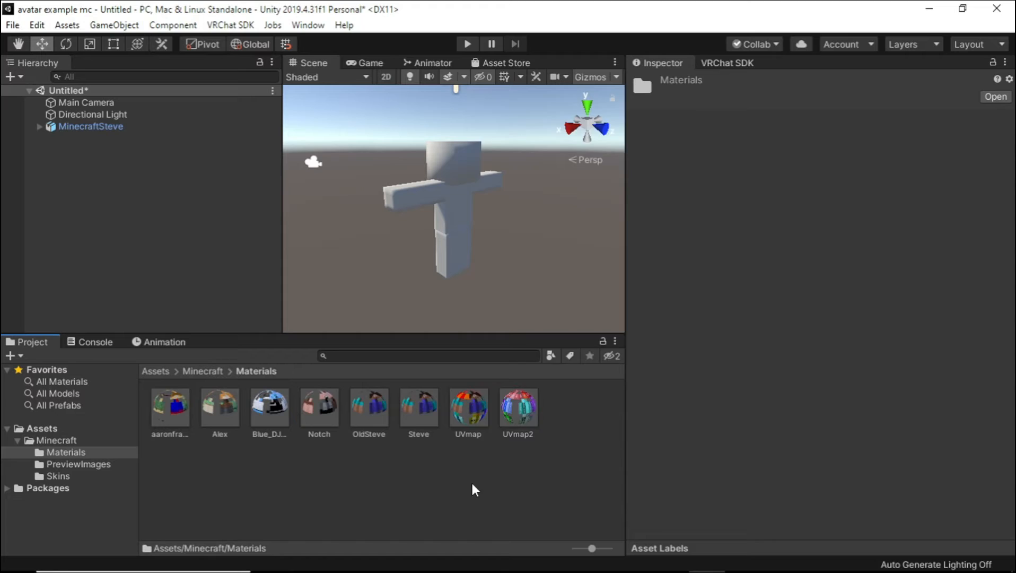
right_click(473, 489)
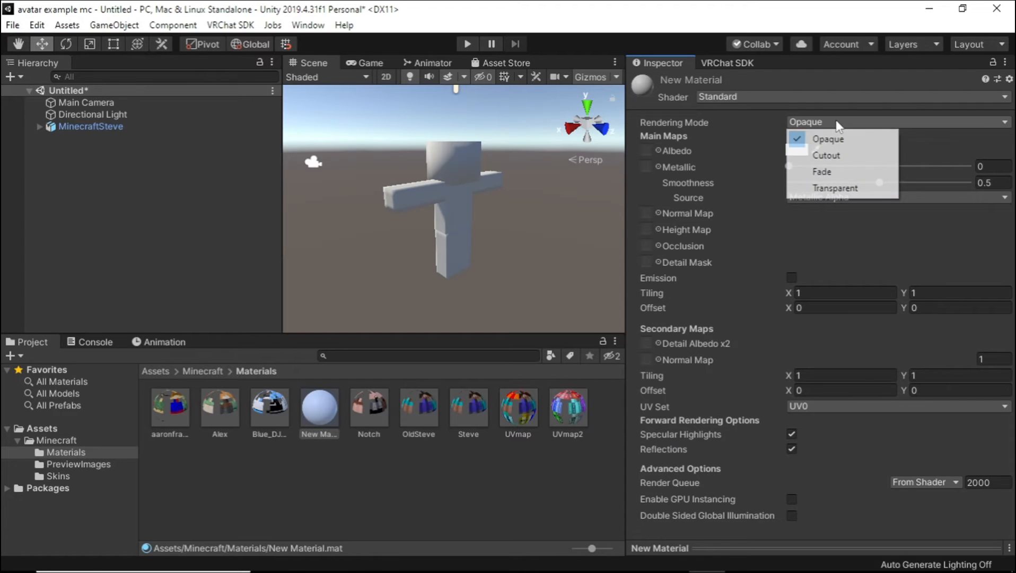
left_click(825, 155)
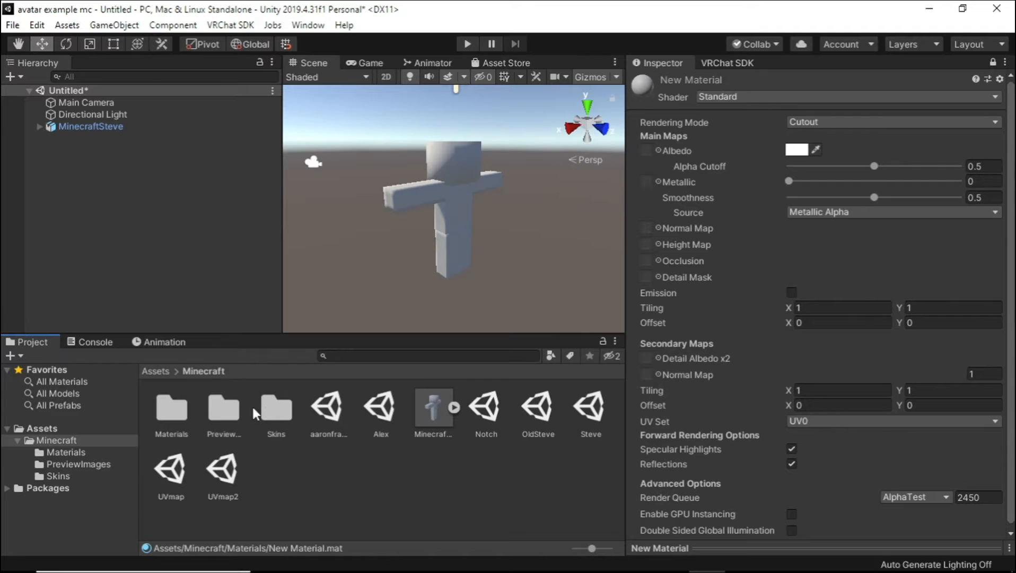
double_click(275, 406)
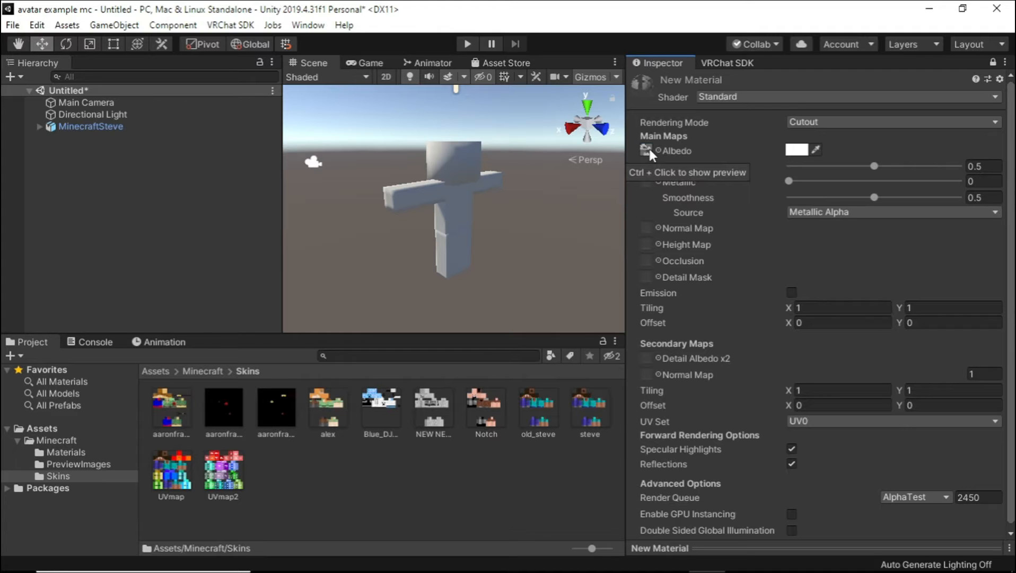
left_click(92, 127)
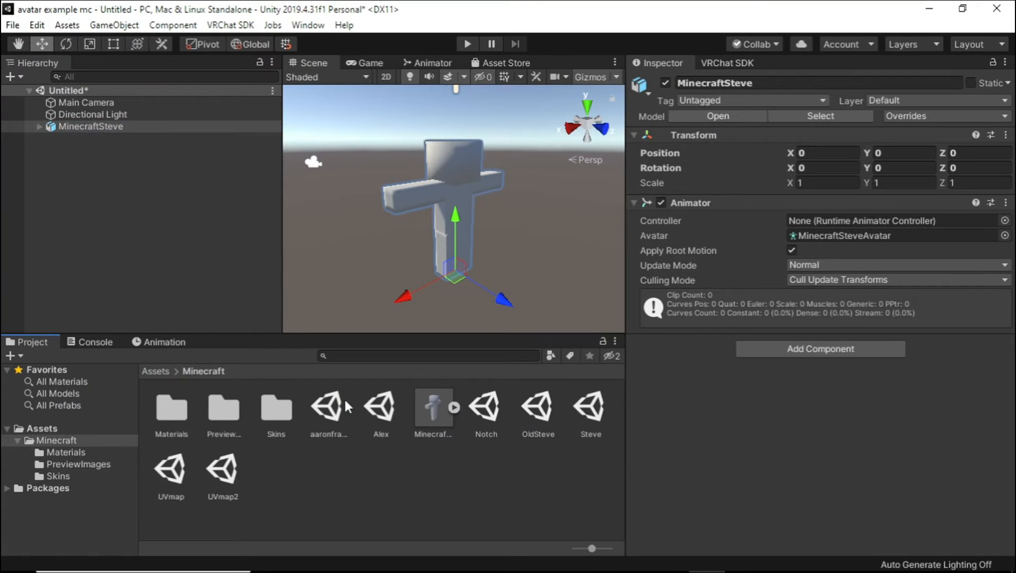
Step: Remap MinecraftSteve's Texture material slot to New Material in its import settings
left_click(433, 405)
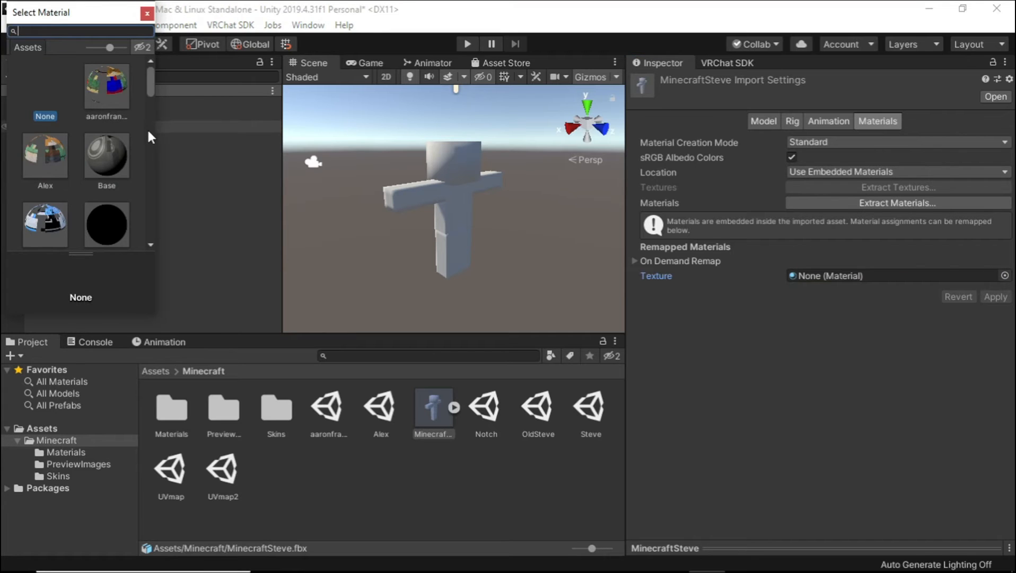
scroll("down", 3)
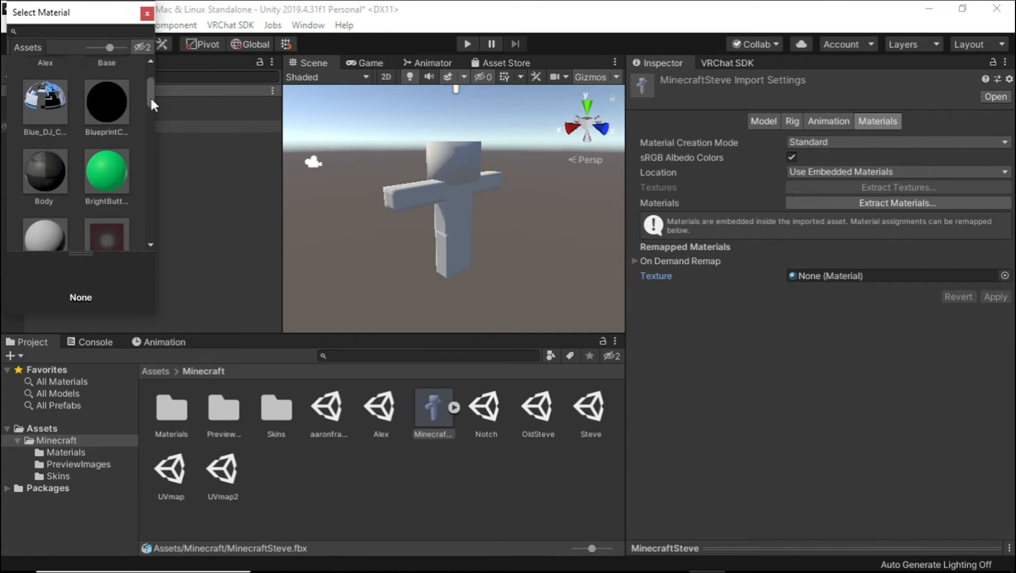
scroll("down", 3)
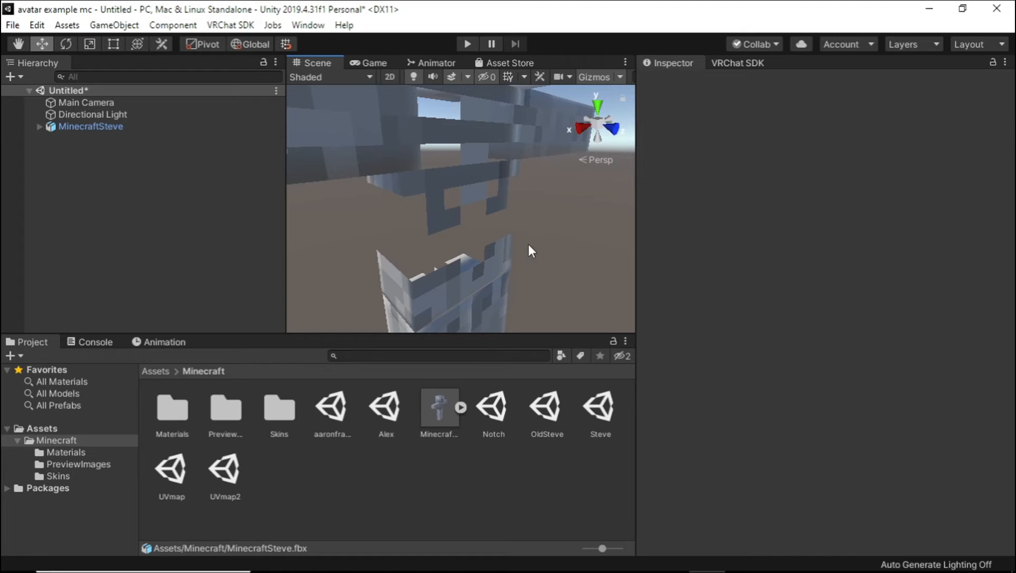
left_click(438, 406)
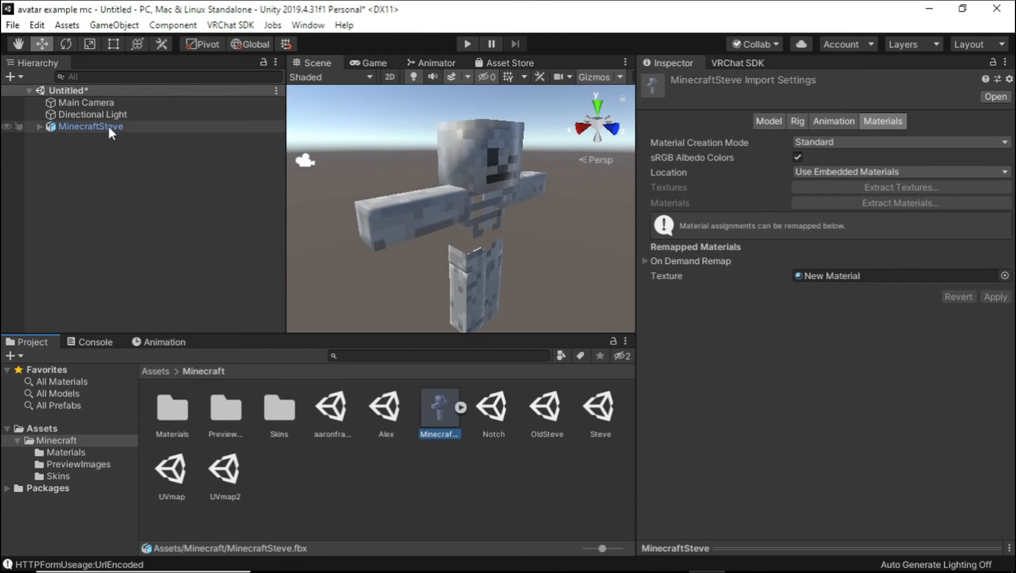
Step: Add a VRC Avatar Descriptor to MinecraftSteve and begin adjusting its view position
left_click(91, 127)
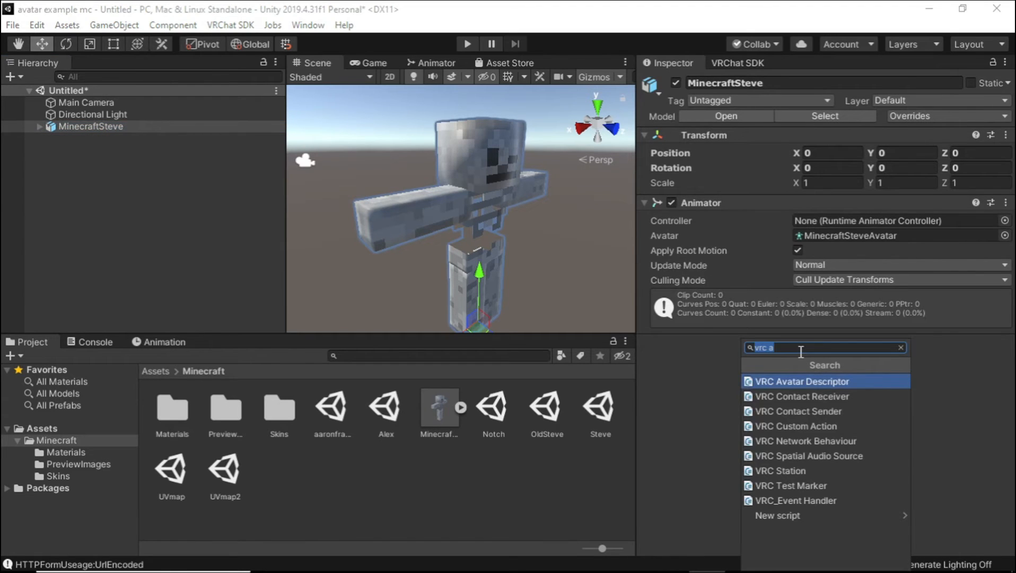
mouse_move(805, 387)
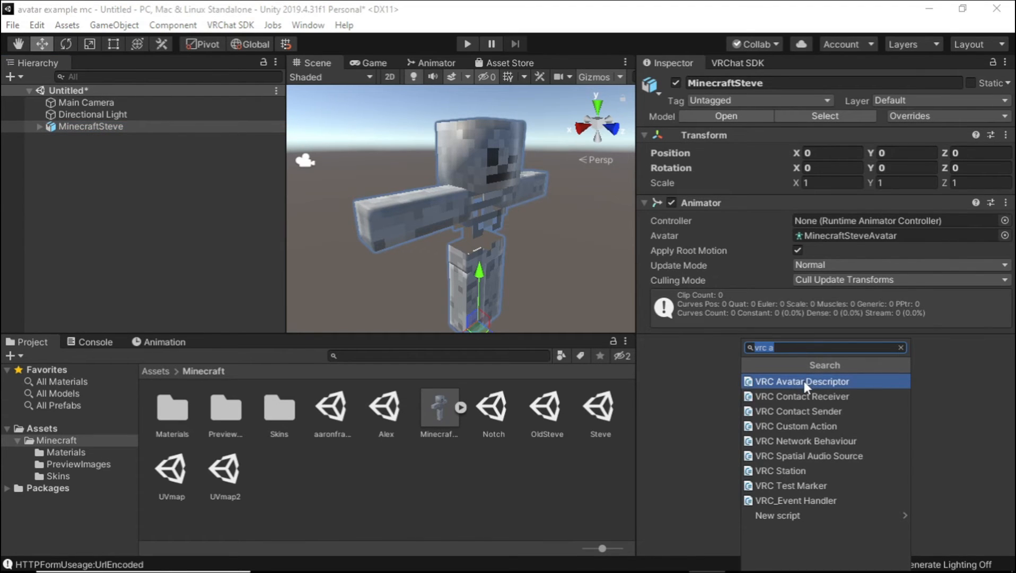
left_click(800, 381)
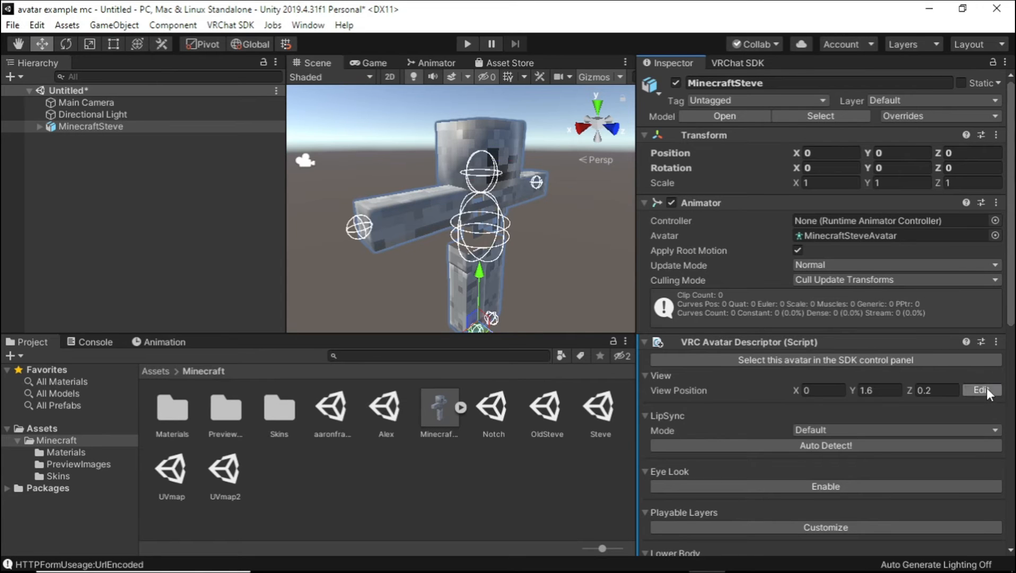
left_click(980, 389)
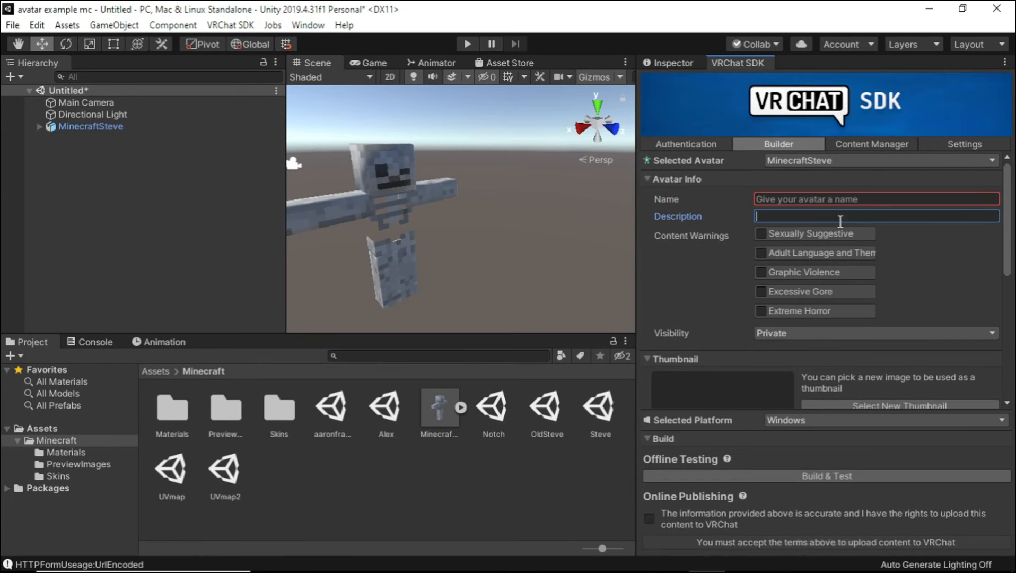
Step: Capture the avatar thumbnail from the scene in the VRChat SDK Builder
scroll("down", 3)
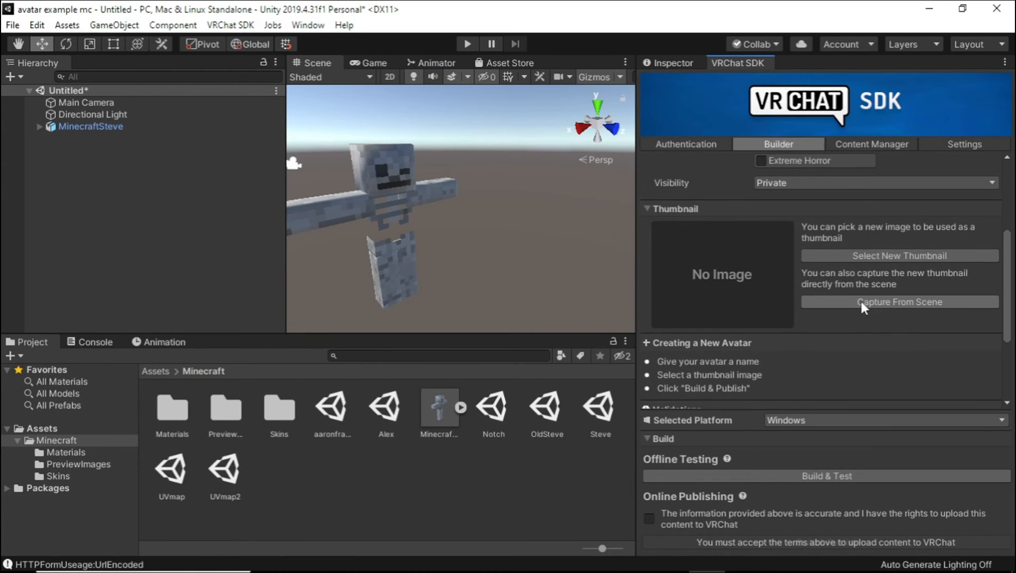
left_click(898, 302)
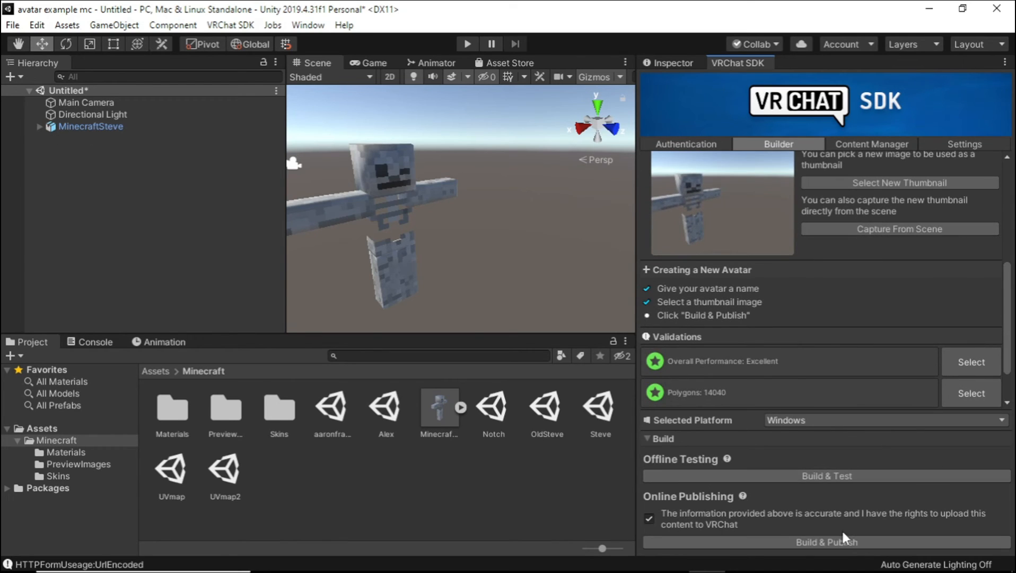
mouse_move(866, 375)
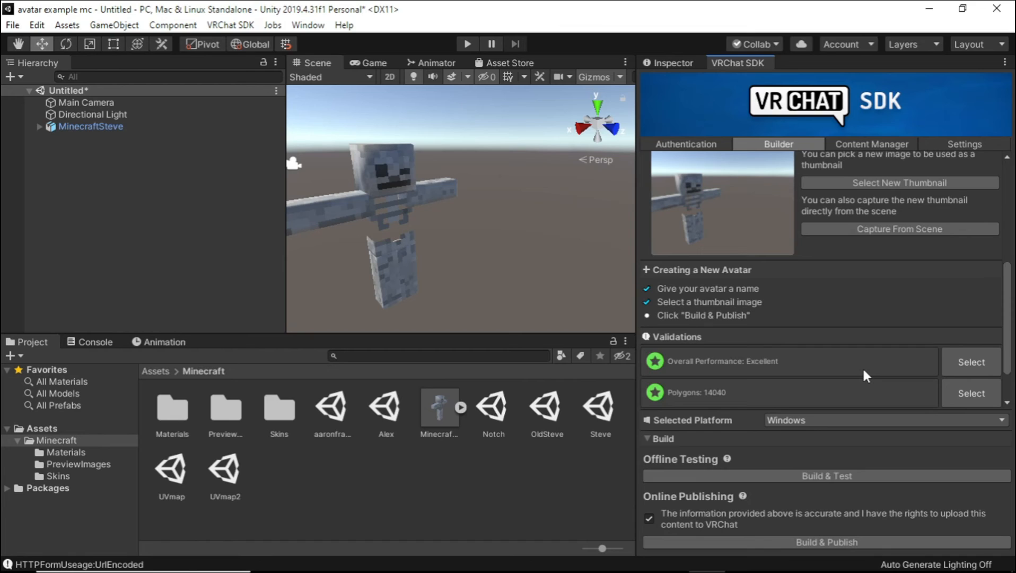